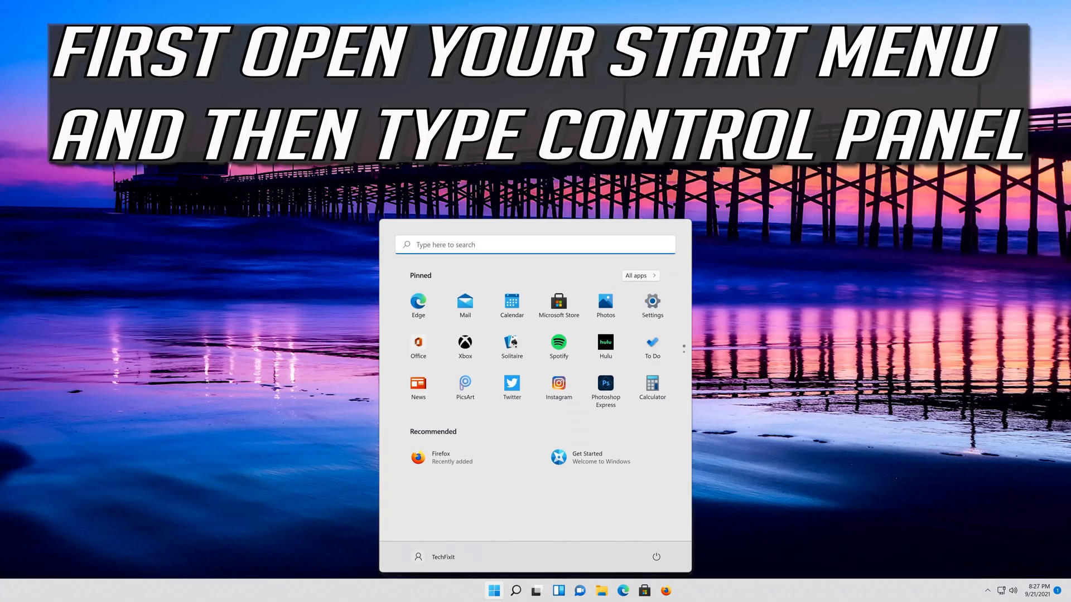
Step: Search the Start menu for 'control panel', after an initial 'Command Prompt' search
type("Command Prompt")
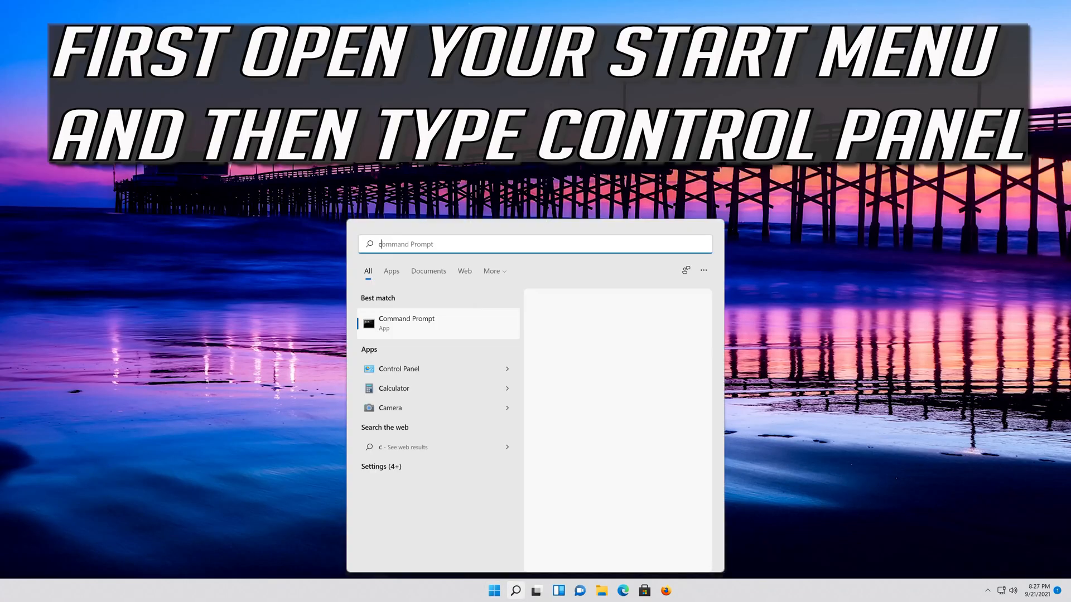
type("control panel")
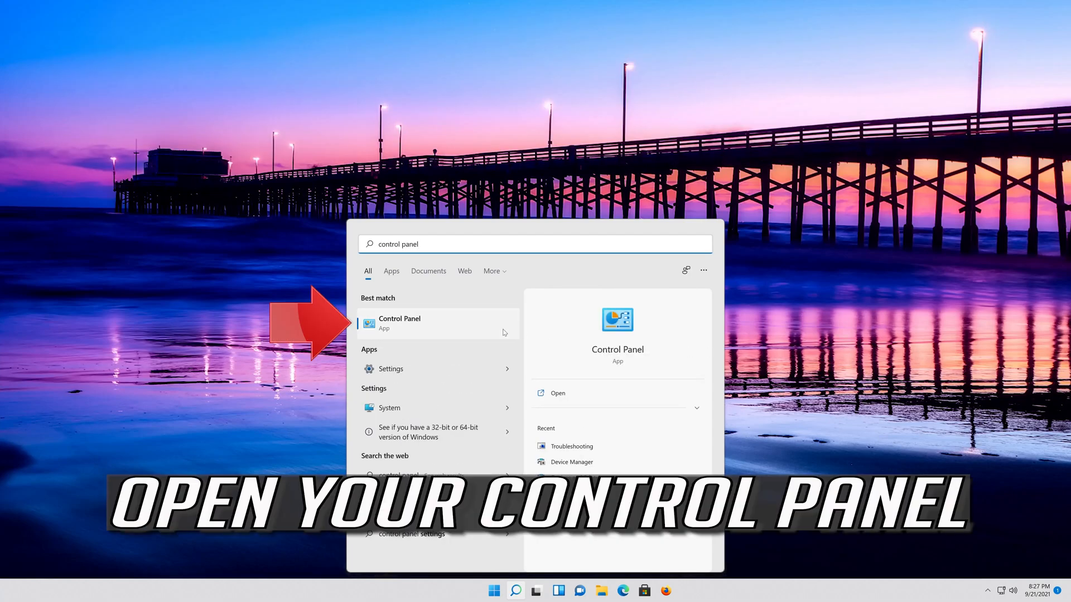
mouse_move(449, 335)
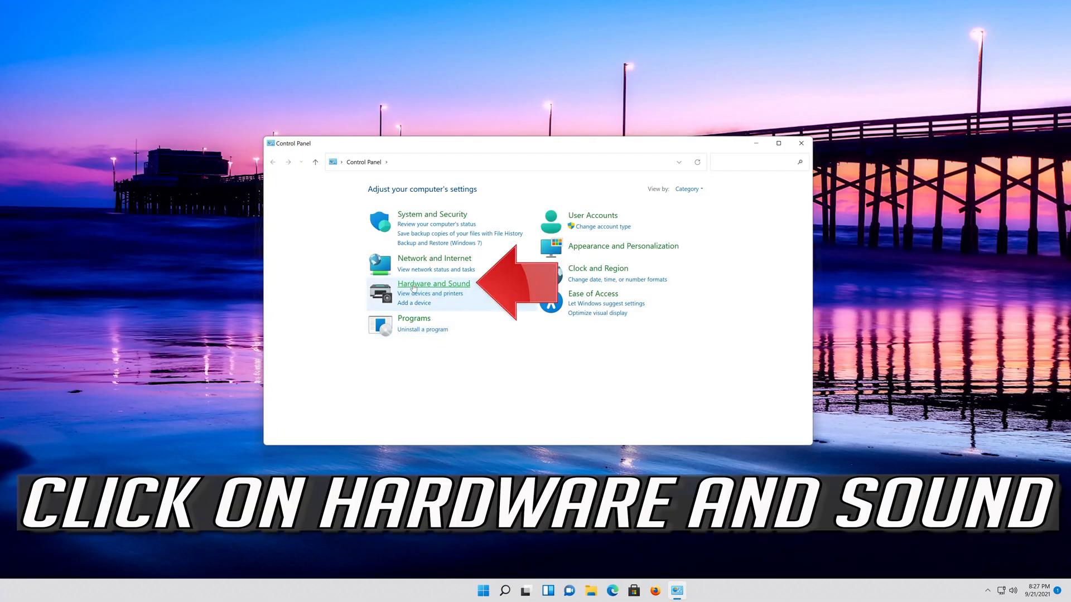
Step: Go through Hardware and Sound and Power Options to the Balanced plan's advanced power settings
left_click(432, 283)
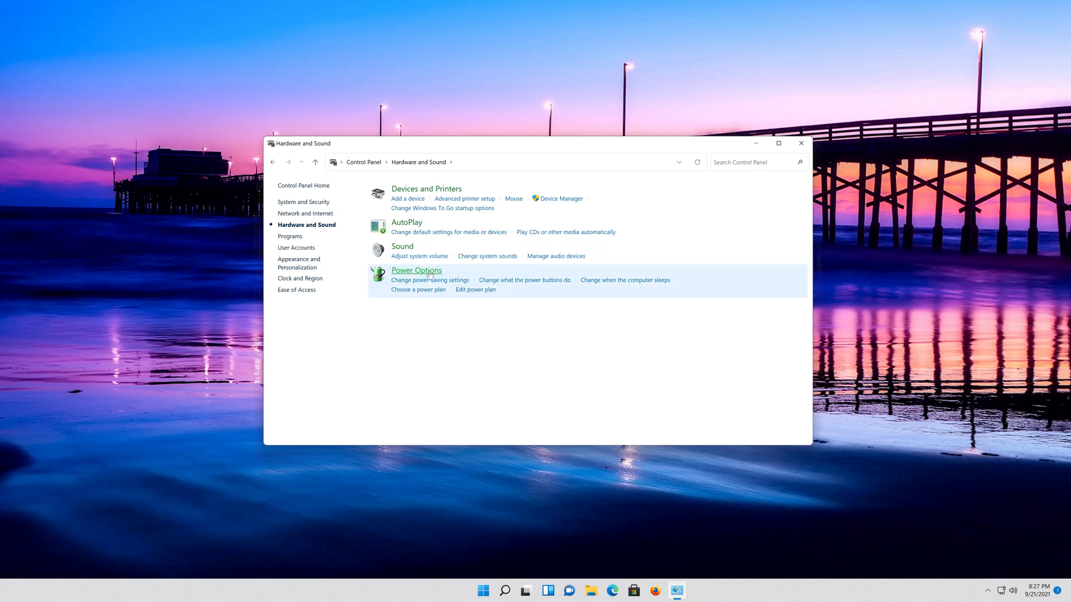
mouse_move(416, 271)
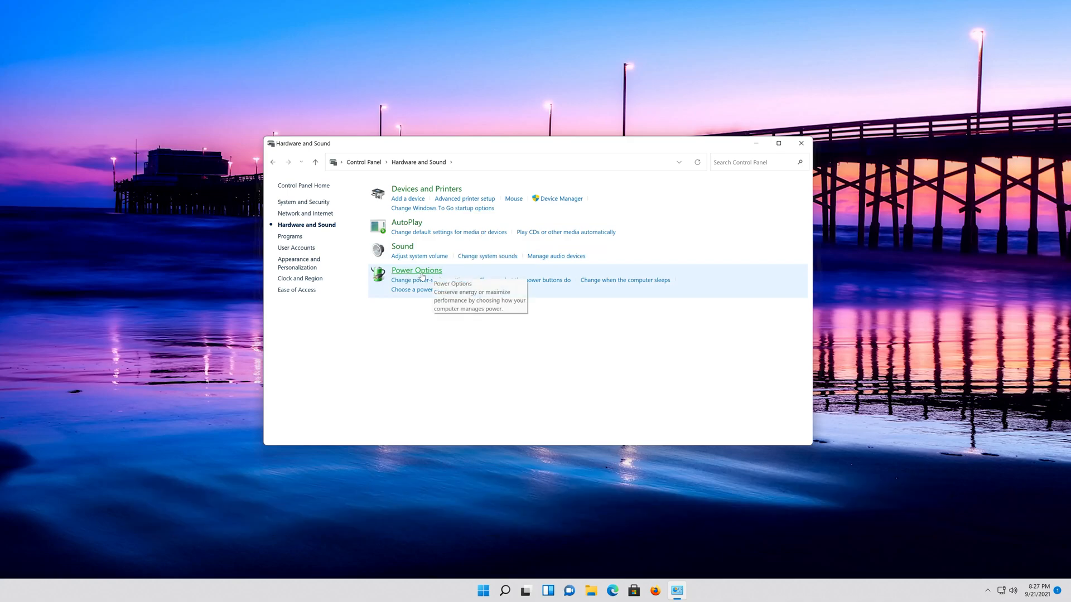
left_click(416, 270)
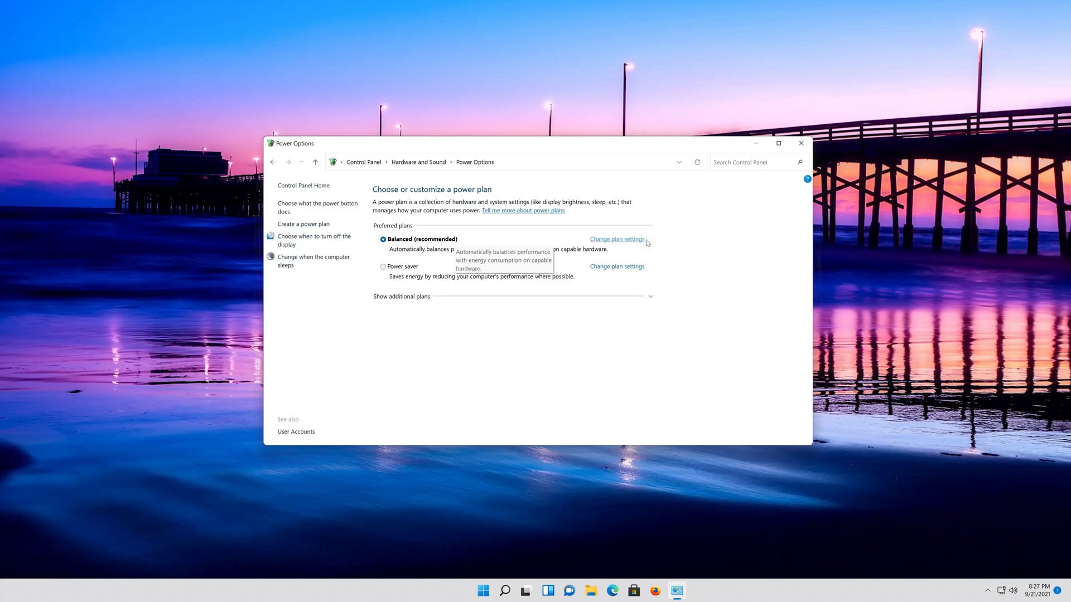
mouse_move(606, 240)
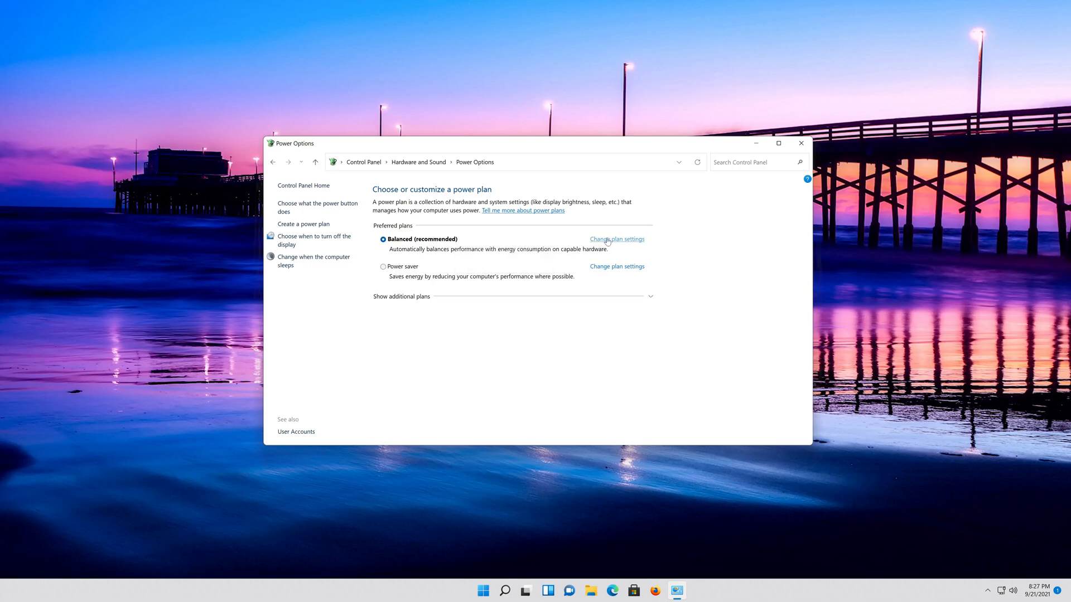
left_click(615, 239)
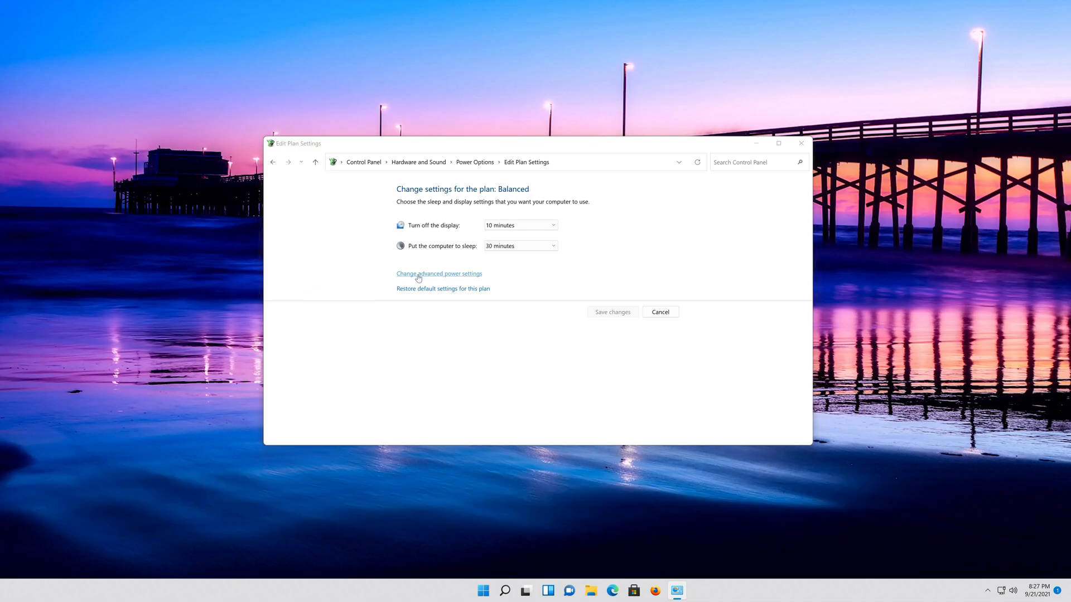
left_click(439, 273)
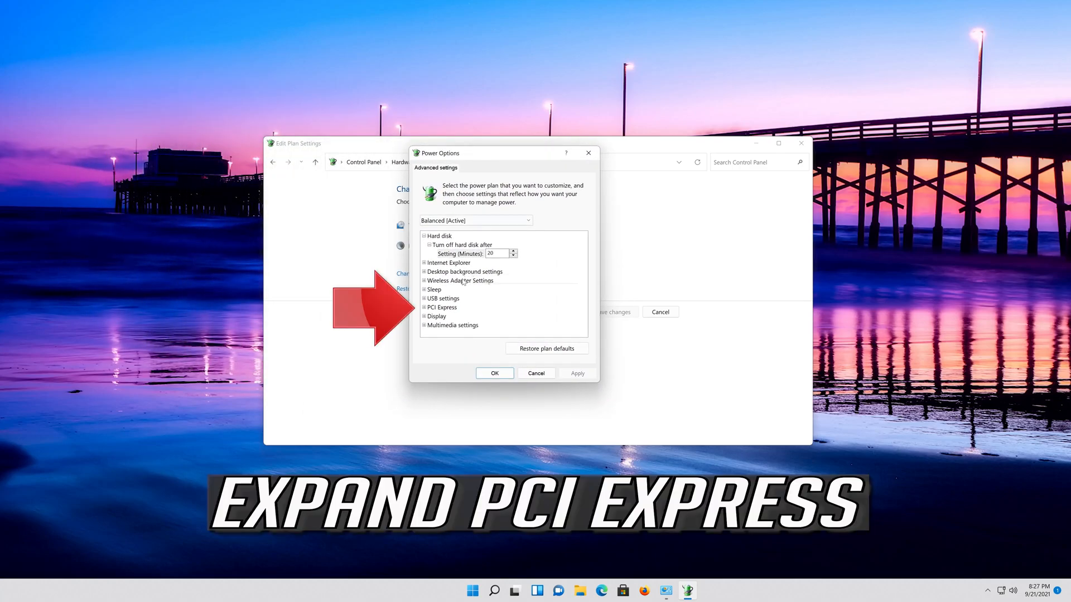
mouse_move(441, 315)
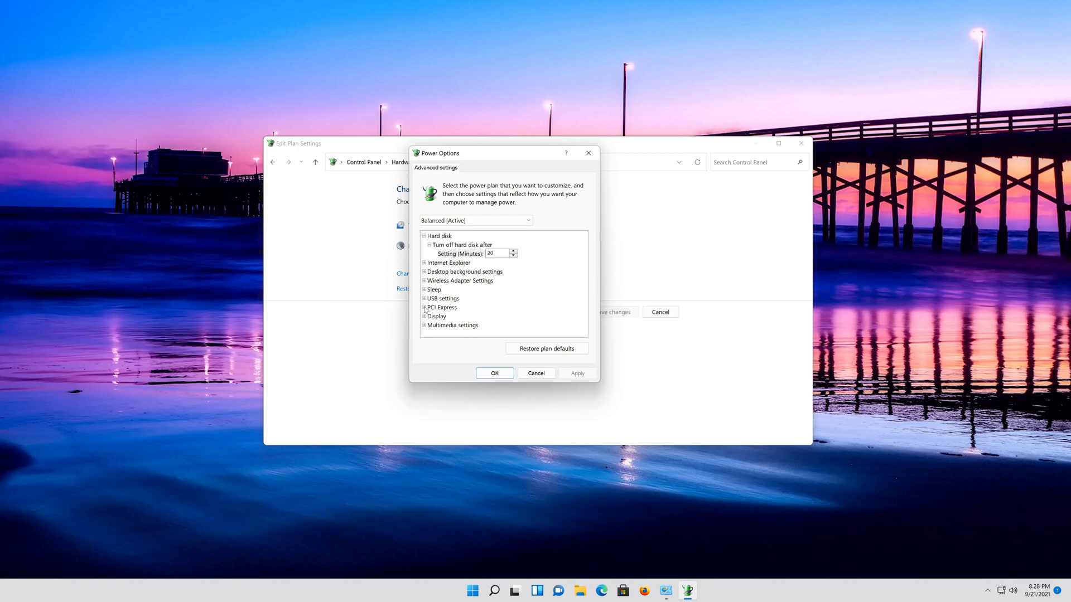
Step: Set PCI Express Link State Power Management to Off, then apply and confirm with OK
left_click(424, 307)
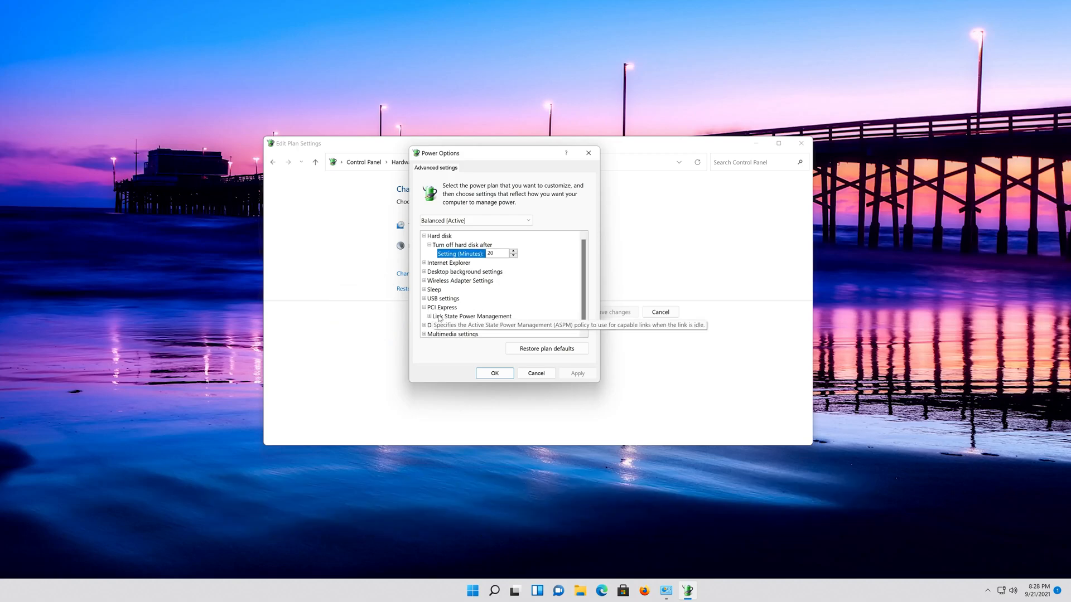
left_click(472, 316)
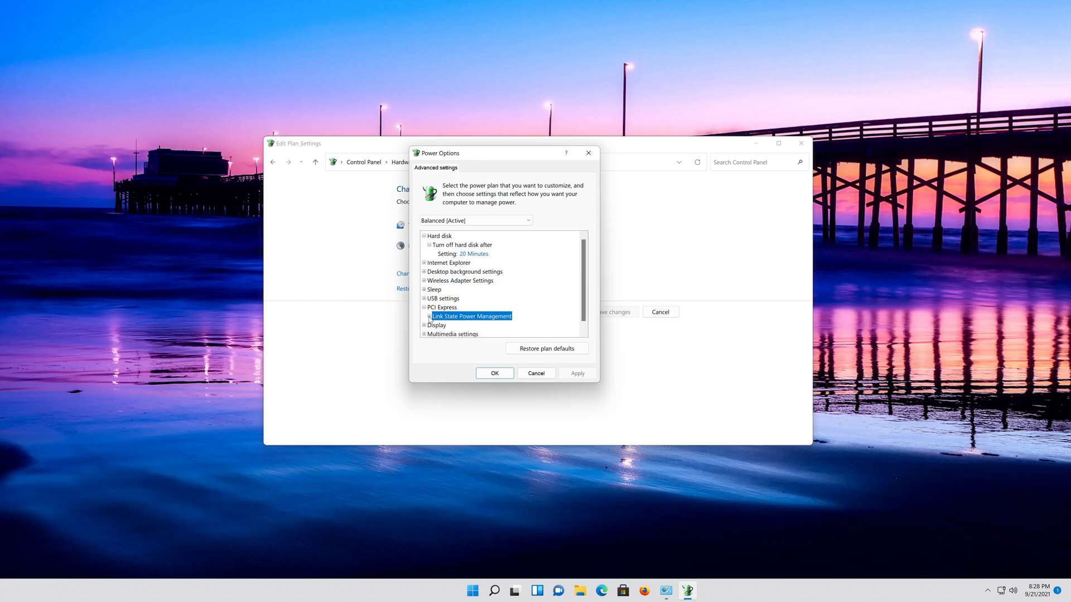
left_click(429, 316)
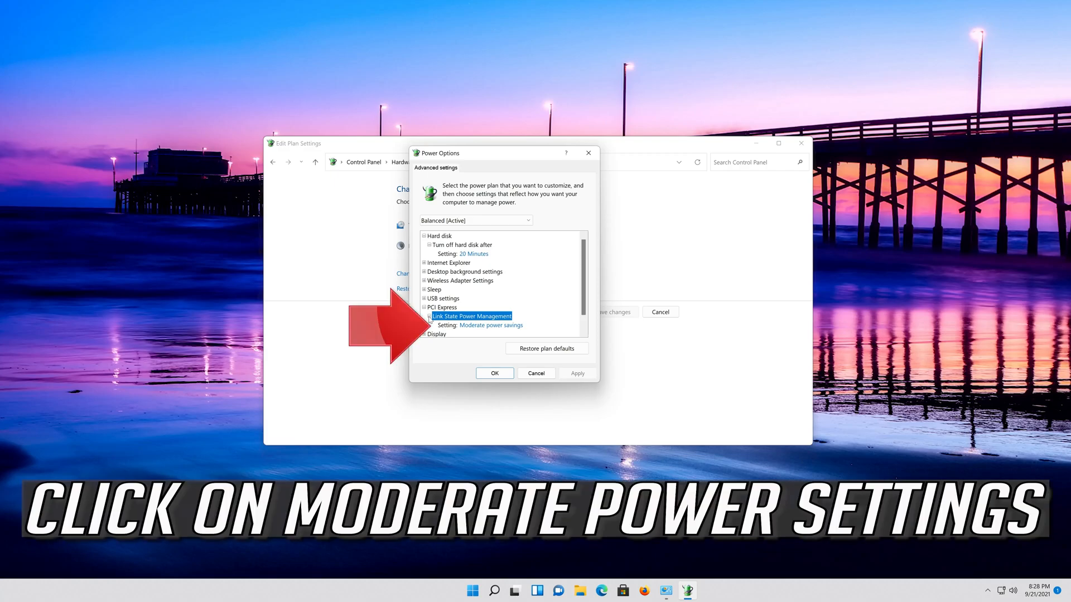
mouse_move(481, 325)
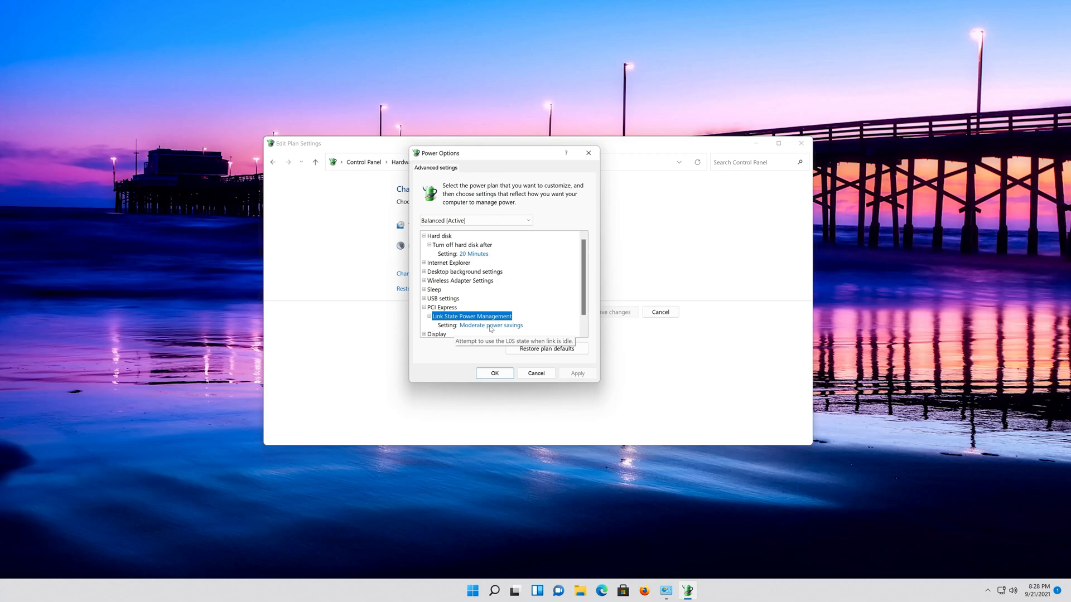
left_click(491, 326)
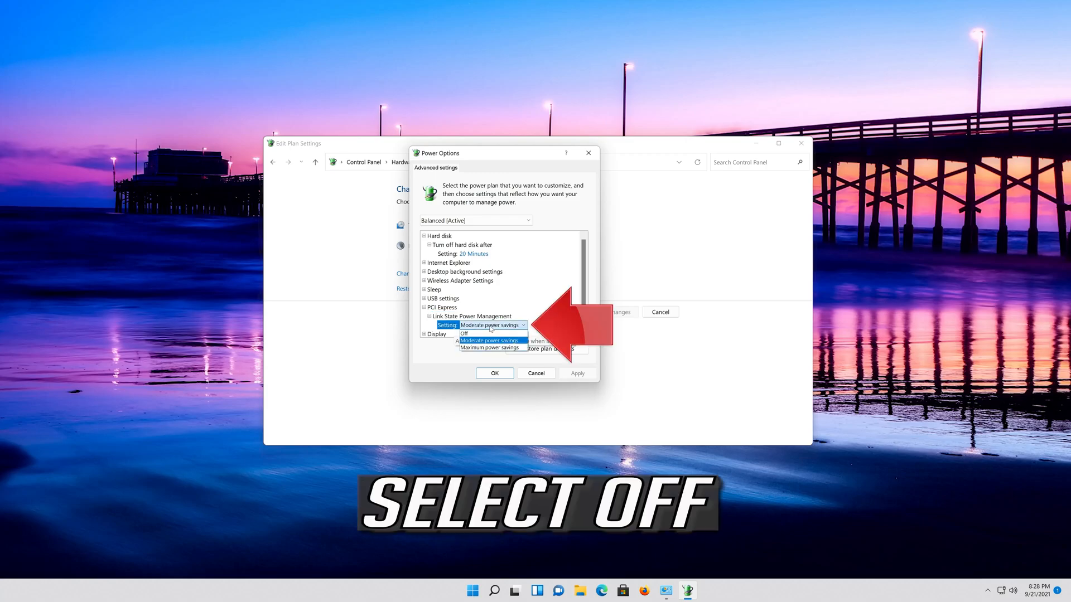
mouse_move(464, 334)
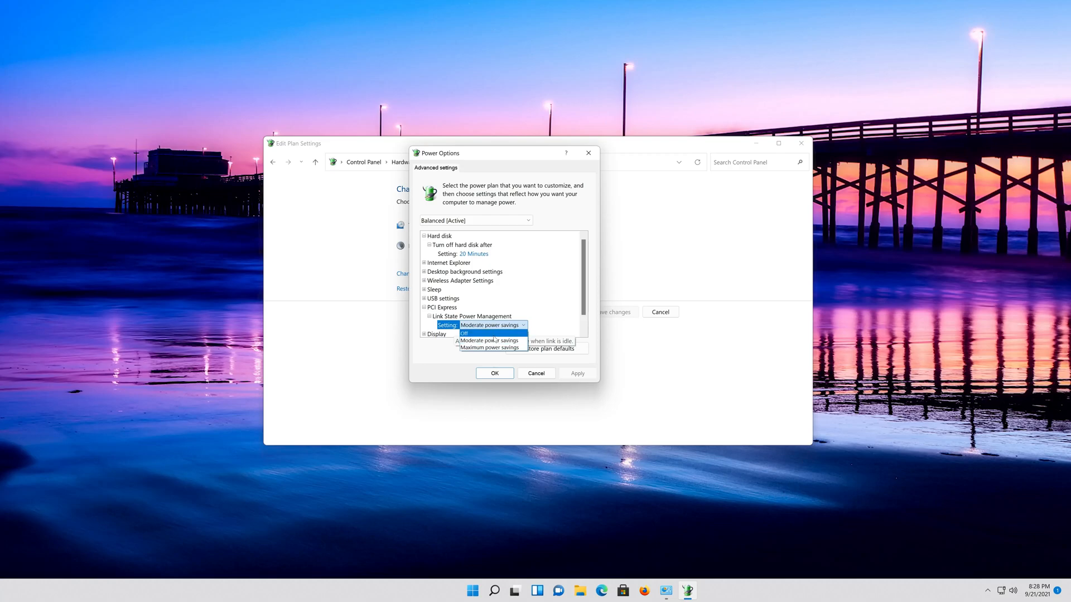
left_click(463, 334)
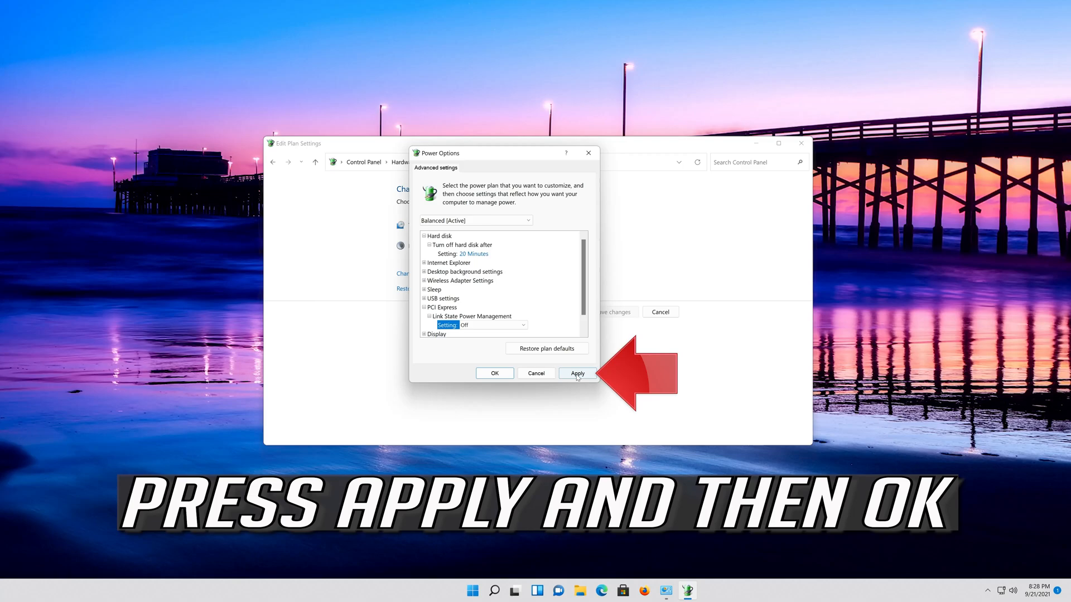
left_click(576, 373)
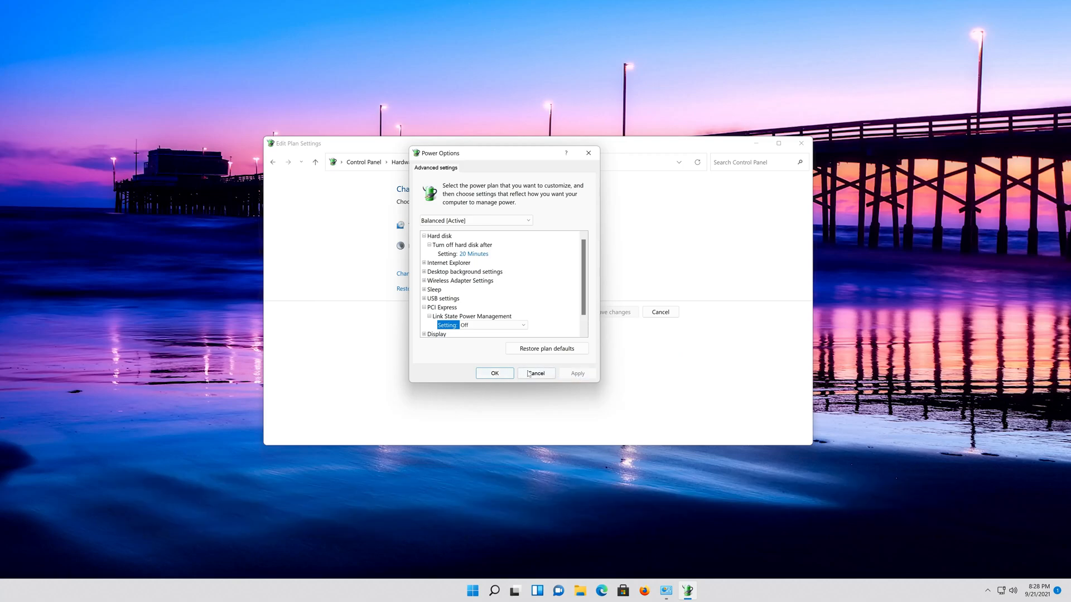
left_click(536, 373)
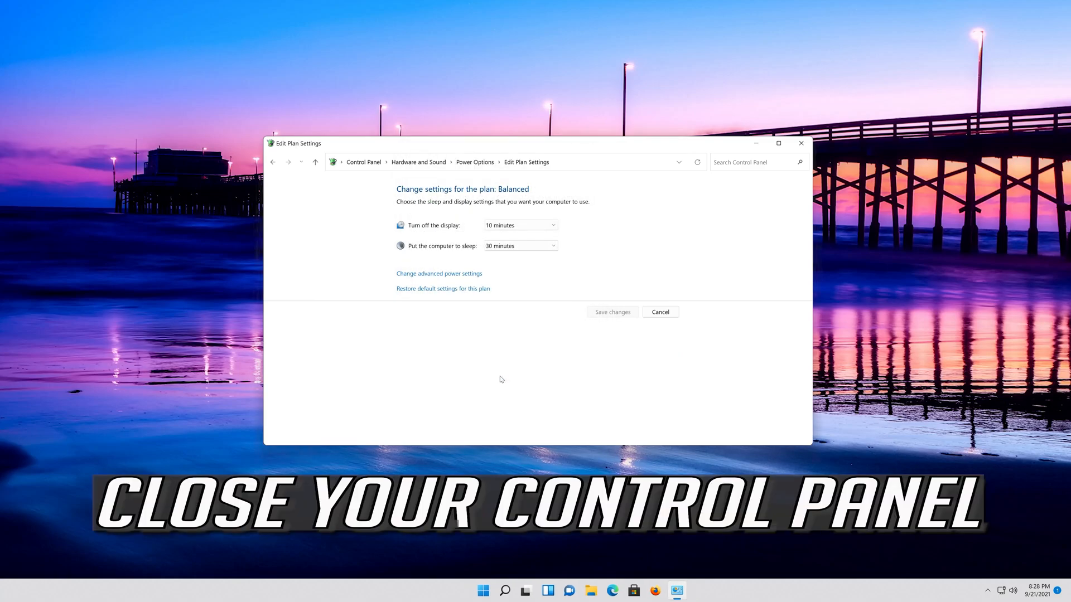
Step: Close Control Panel and run Command Prompt as administrator from a 'cmd' search, approving UAC
left_click(801, 143)
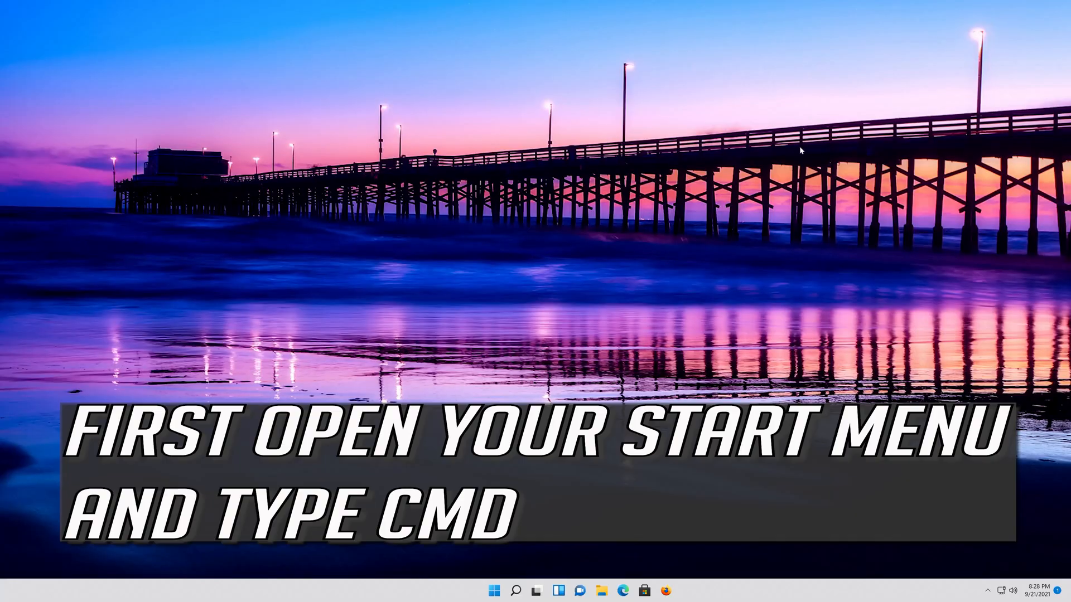
type("cmd")
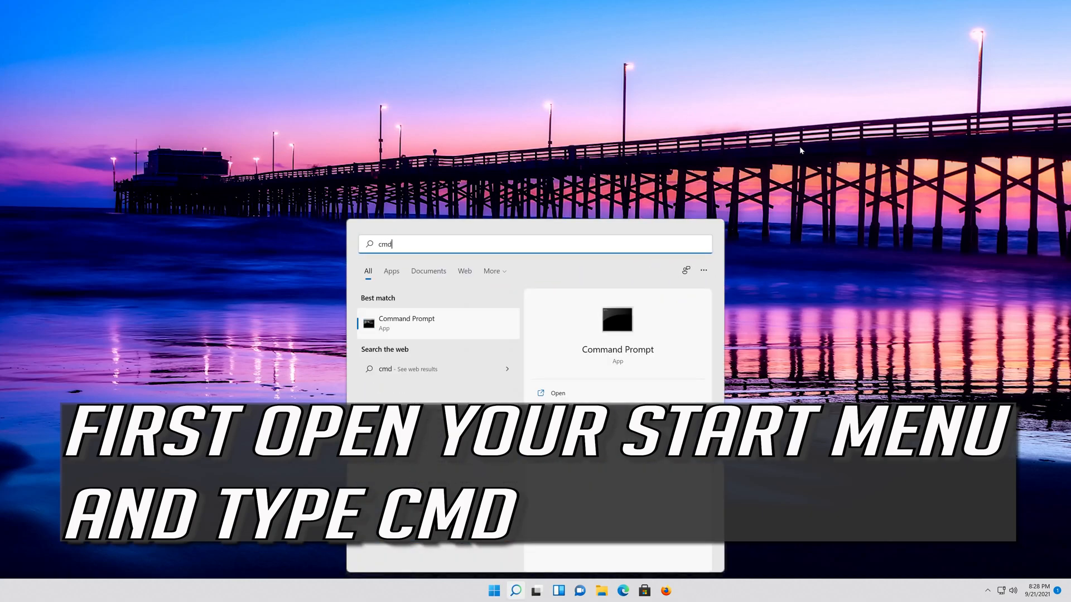
right_click(438, 323)
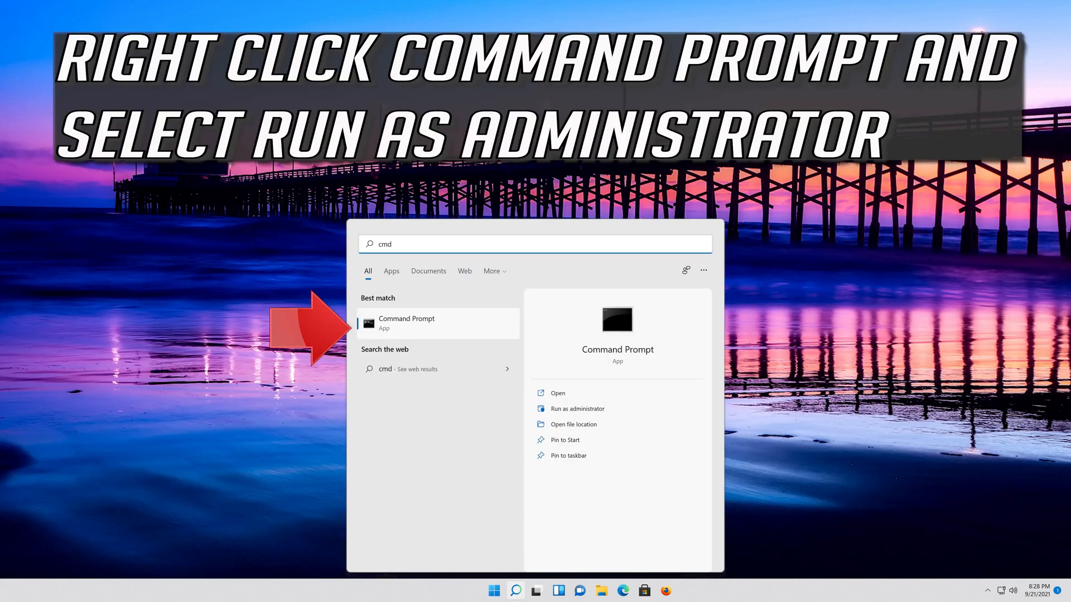
right_click(407, 323)
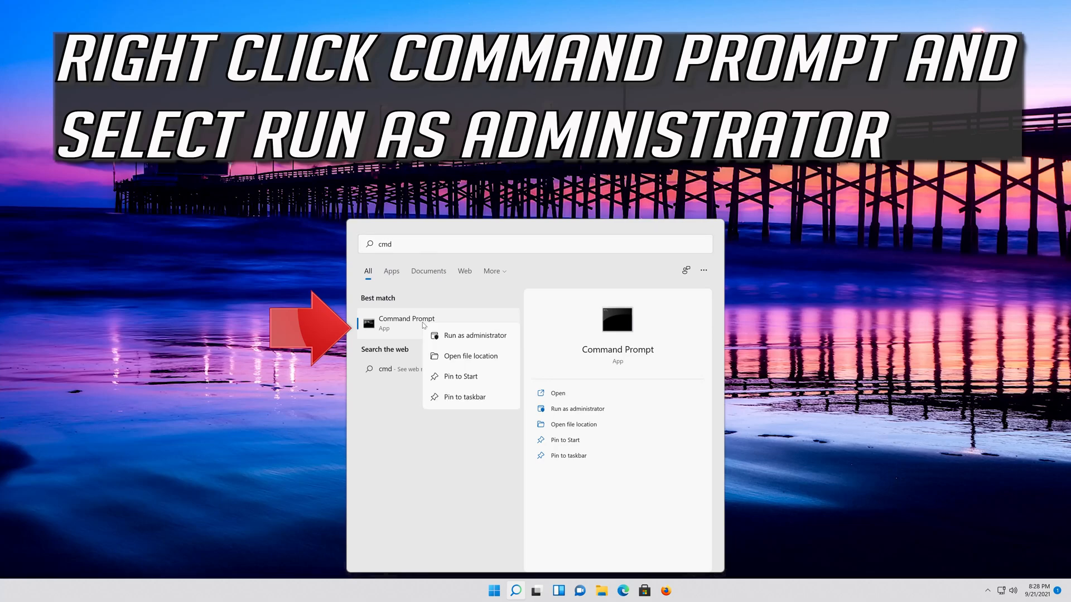
mouse_move(478, 336)
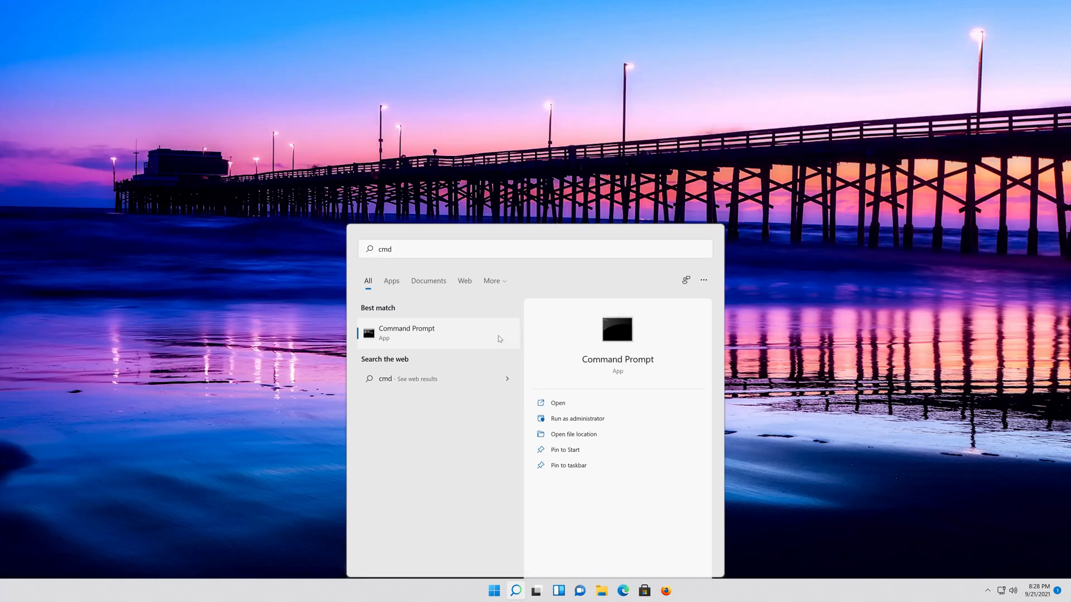
left_click(576, 418)
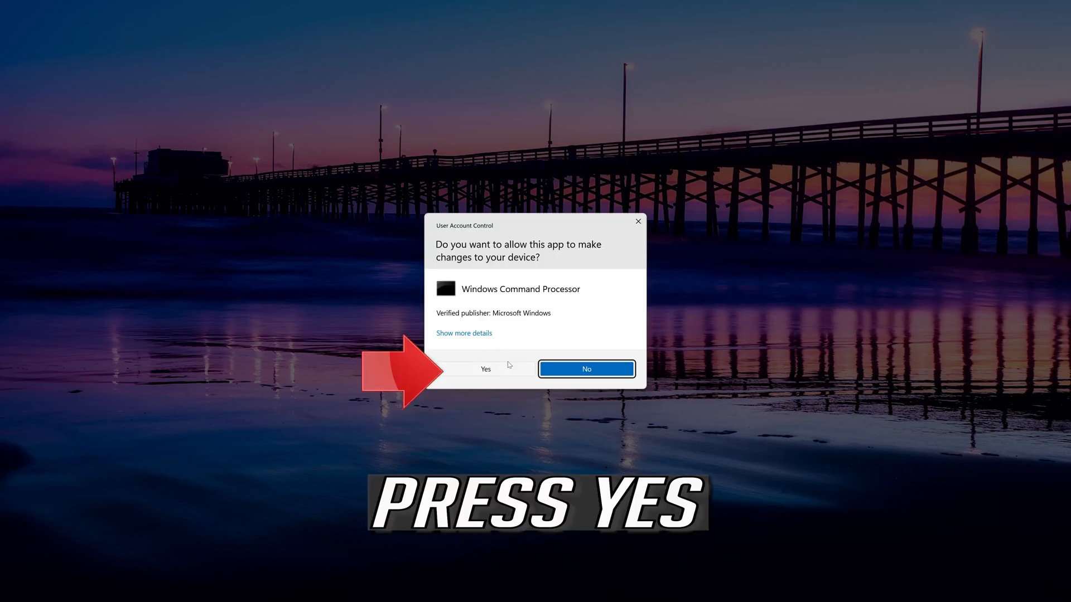
mouse_move(490, 374)
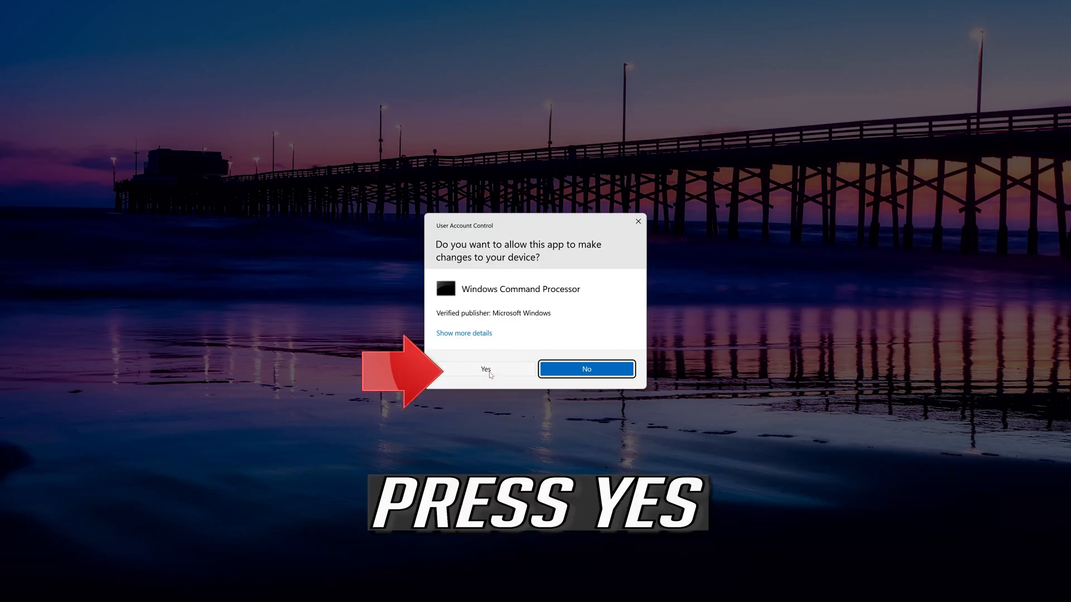
left_click(485, 369)
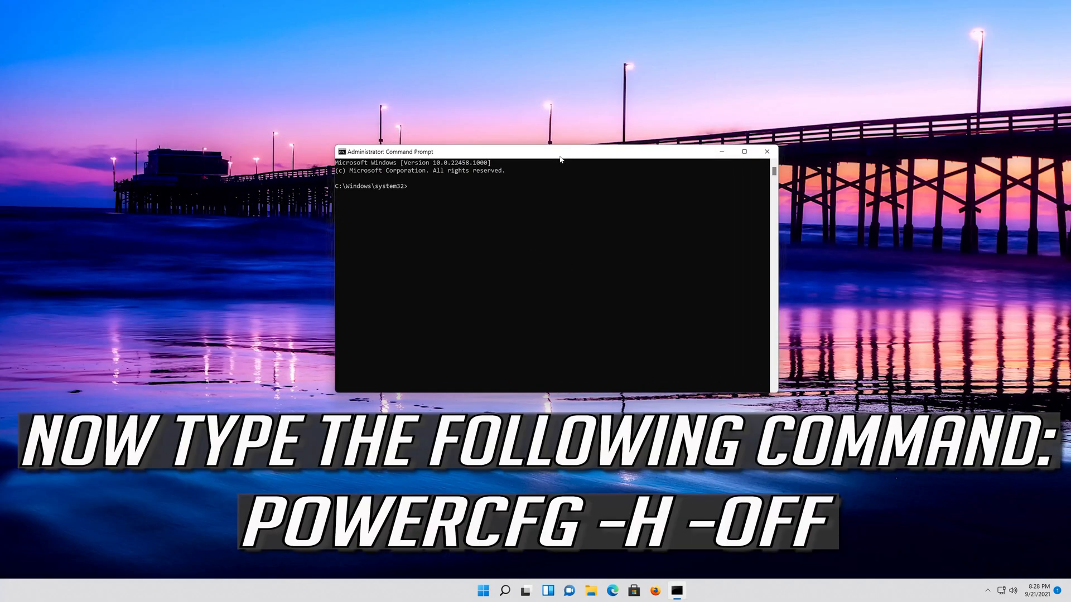
Step: Run 'powercfg -h off' to disable hibernation
type("power")
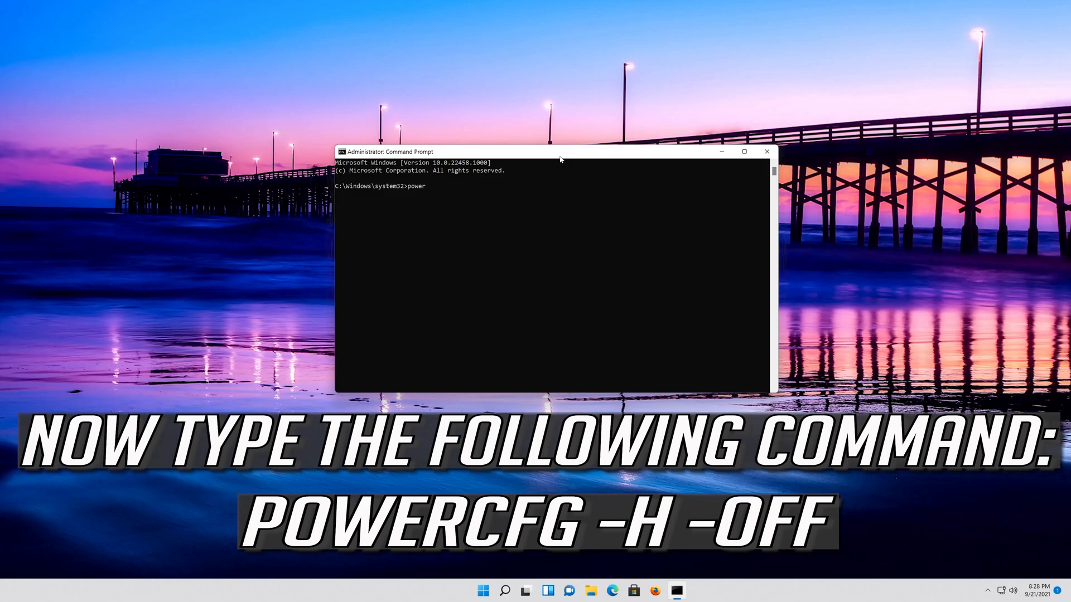
type("cfg -")
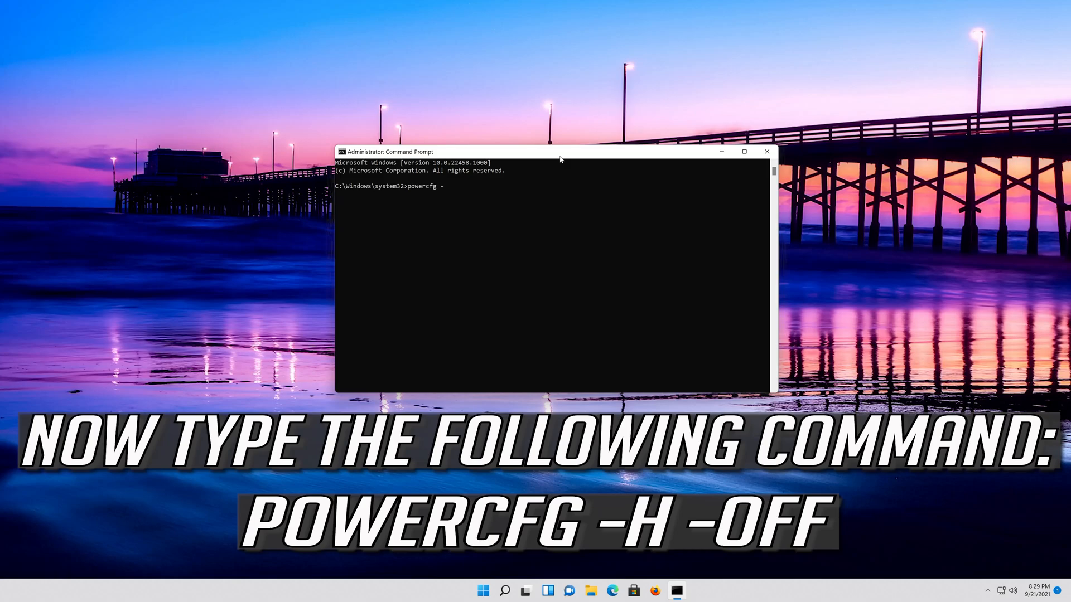
type("h")
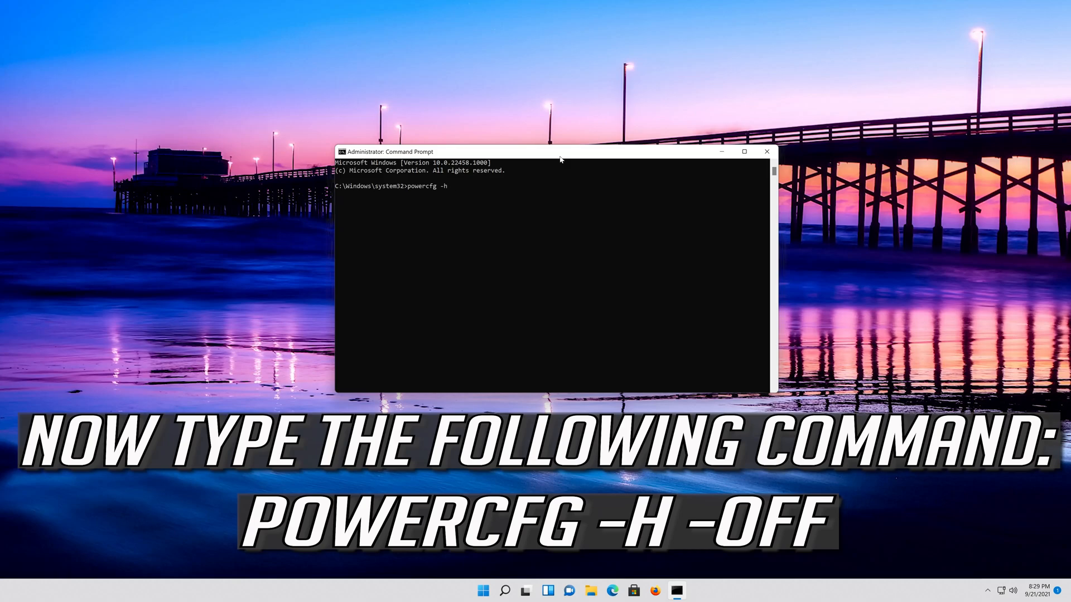
type("off")
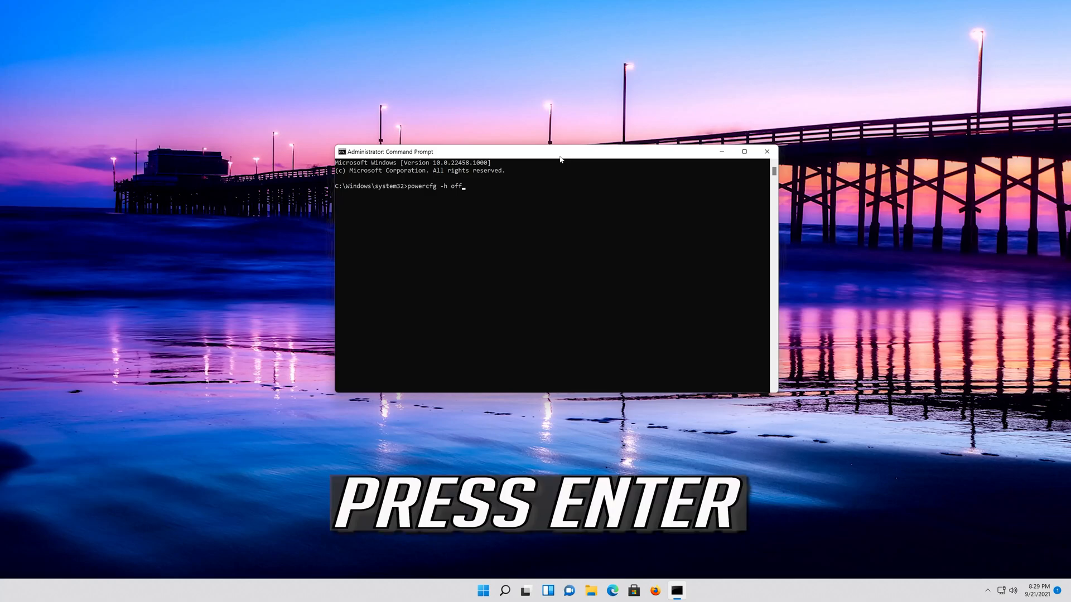
key("Return")
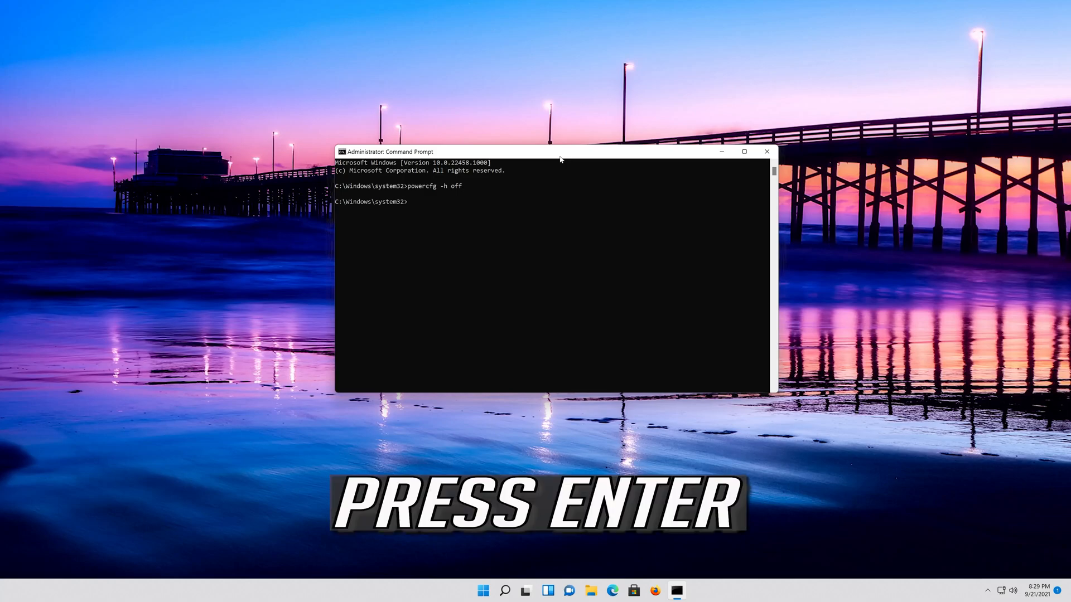
Step: Close the administrator Command Prompt with 'exit'
type("ex")
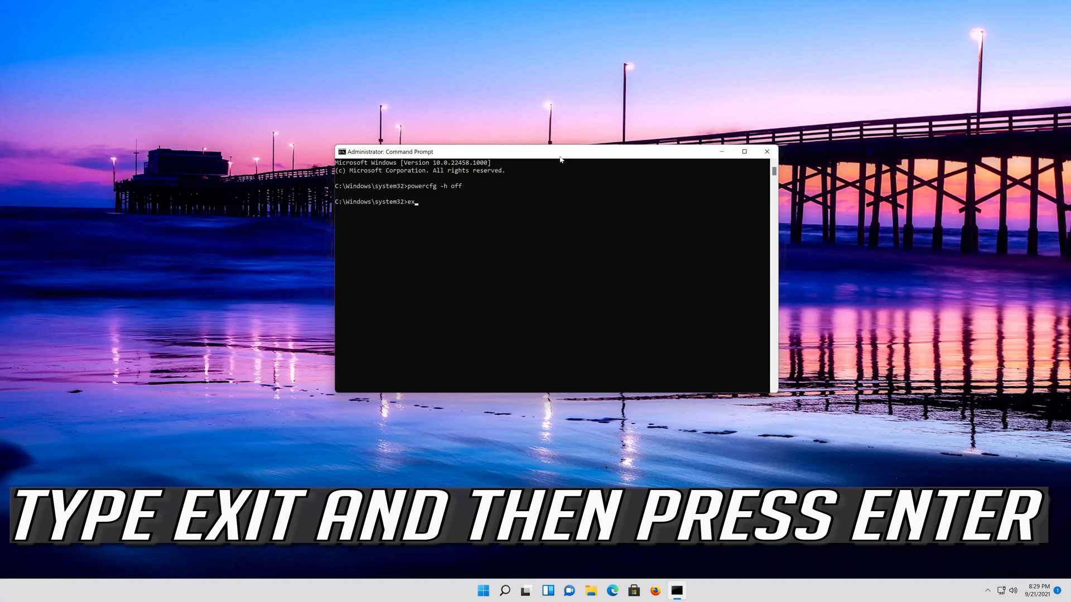
type("it")
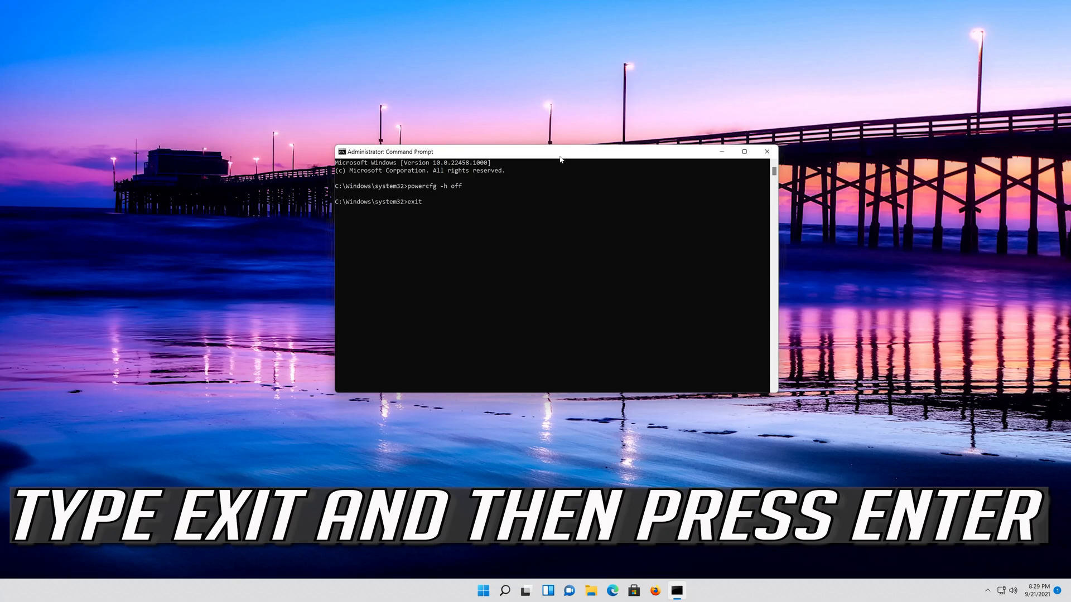
key("Return")
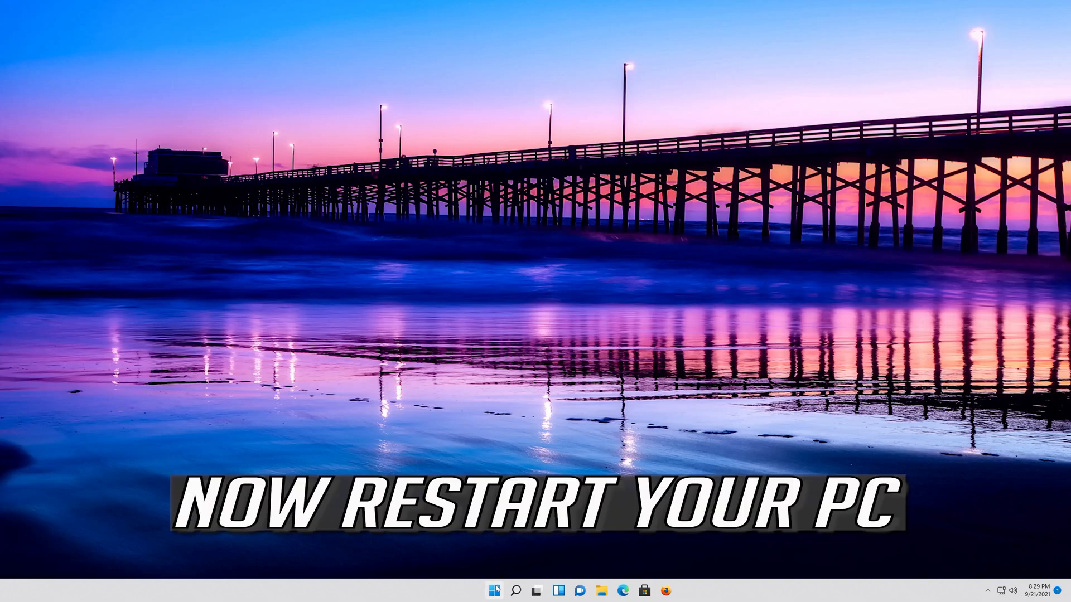
Step: Restart the PC from the Start menu's power button
left_click(494, 590)
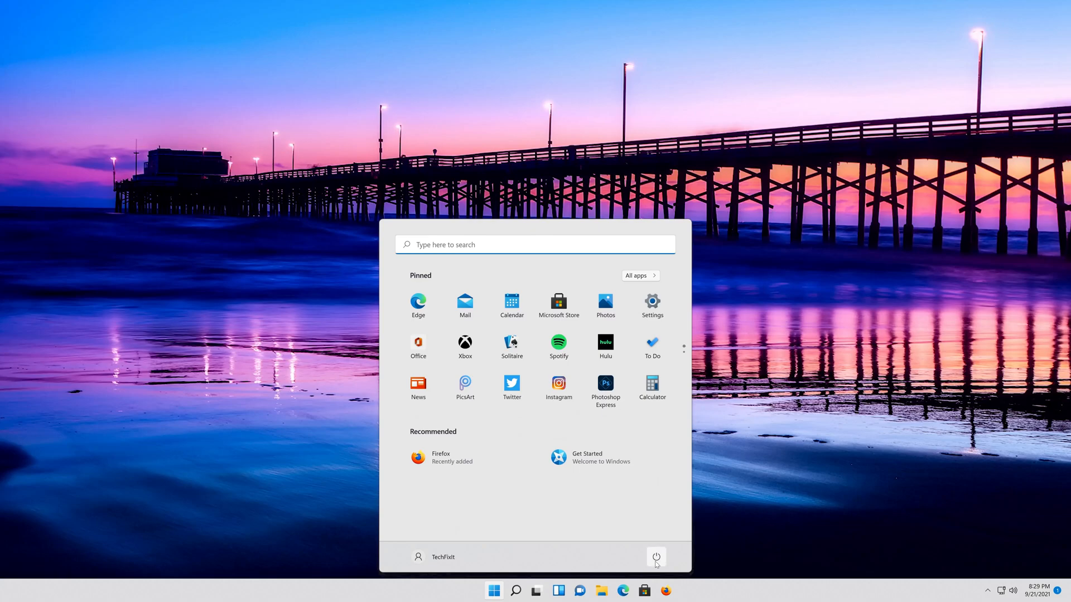
left_click(655, 556)
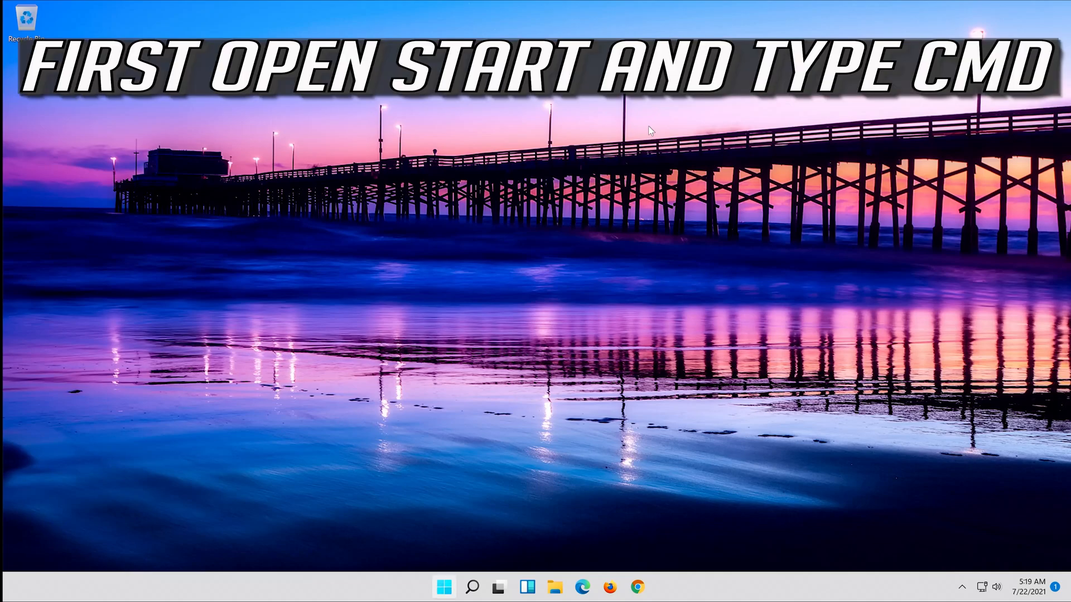
Step: Search Start for cmd and run Command Prompt as administrator, approving UAC
left_click(443, 587)
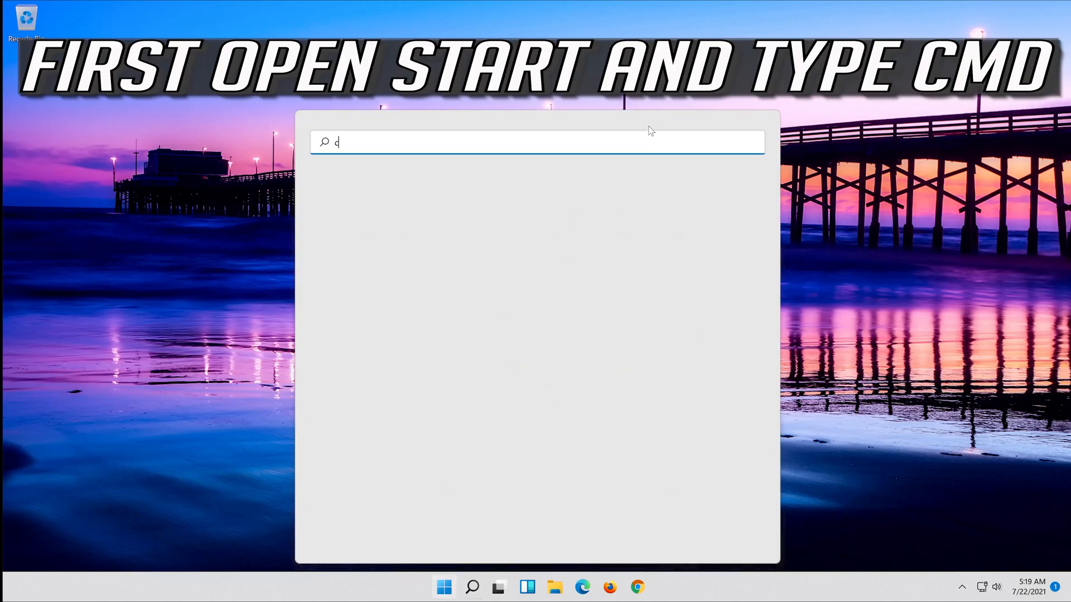
type("md")
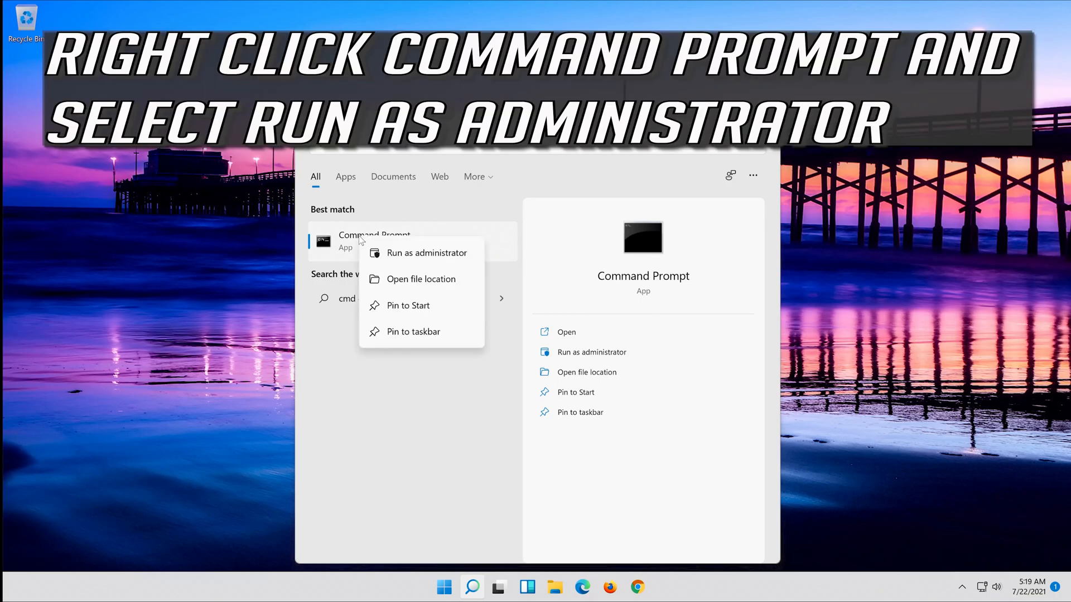
mouse_move(460, 252)
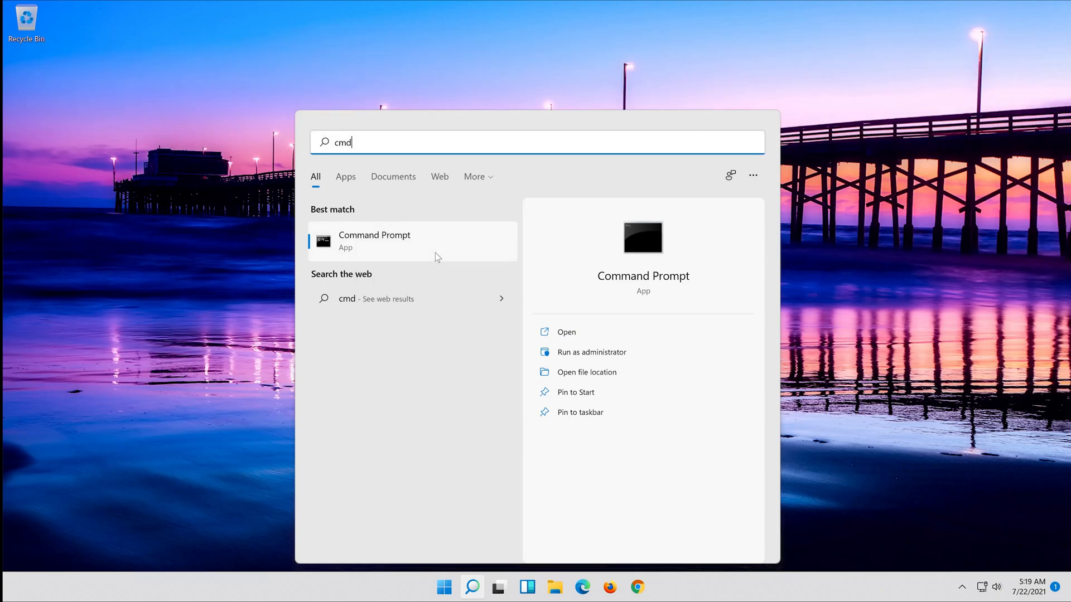
left_click(592, 352)
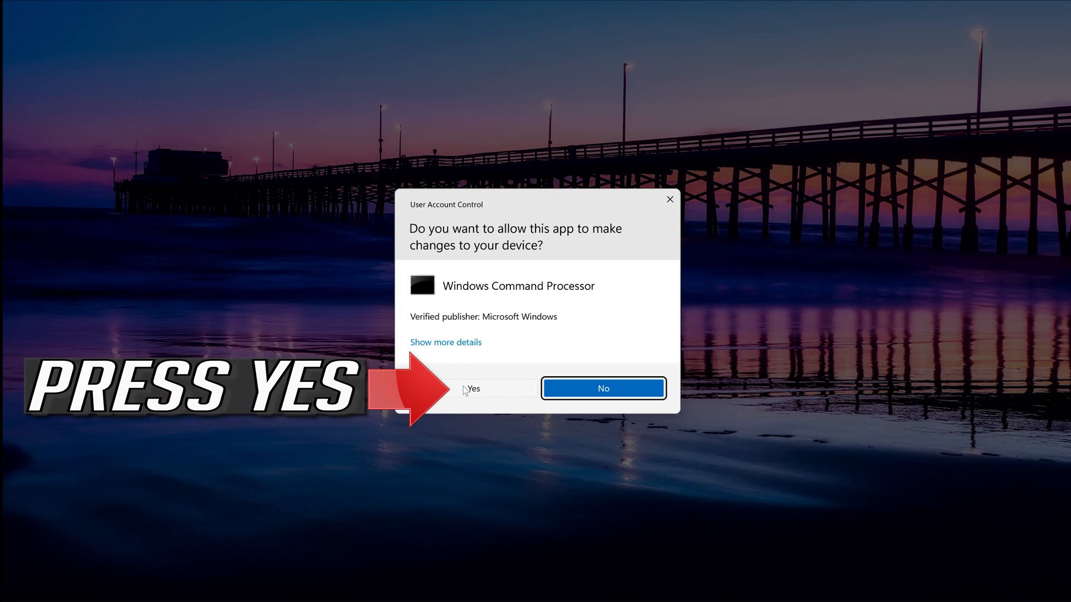
left_click(473, 388)
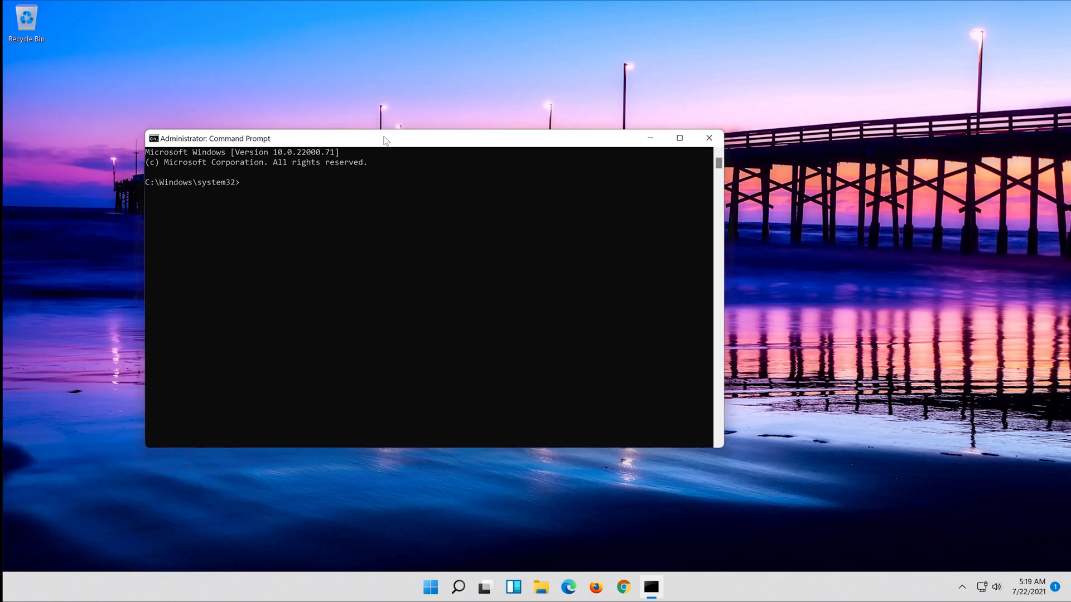
Step: Run 'sfc /scannow' to start the System File Checker scan
type("sfc")
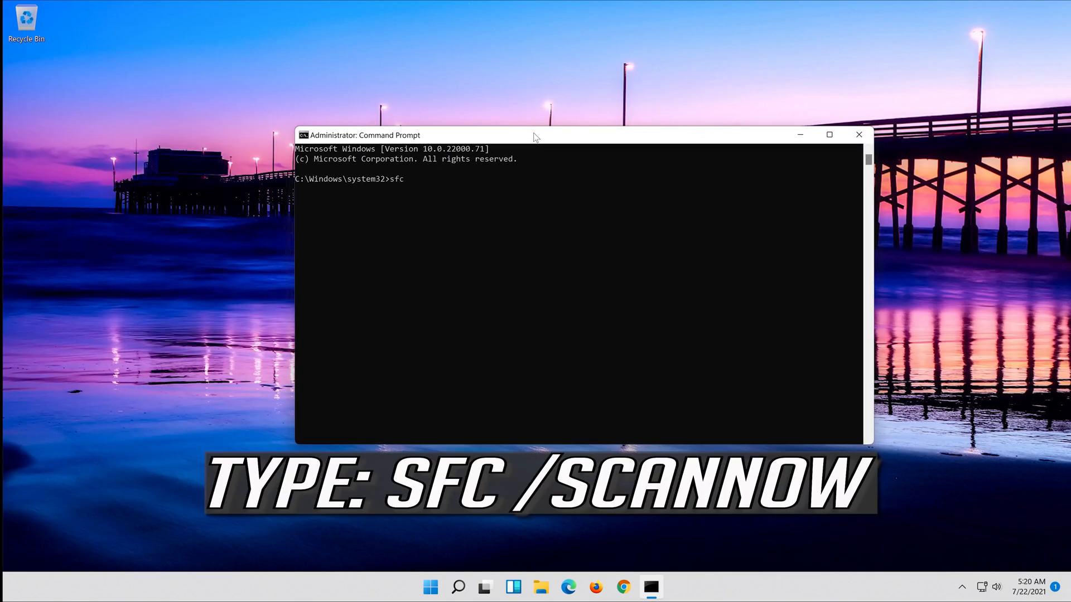
type("/s")
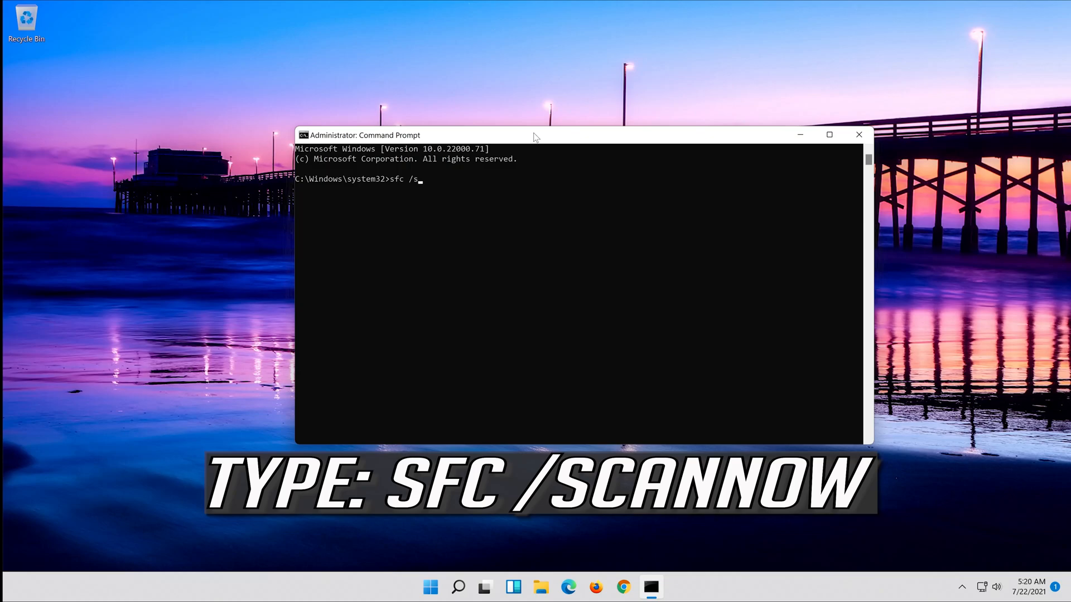
type("cann")
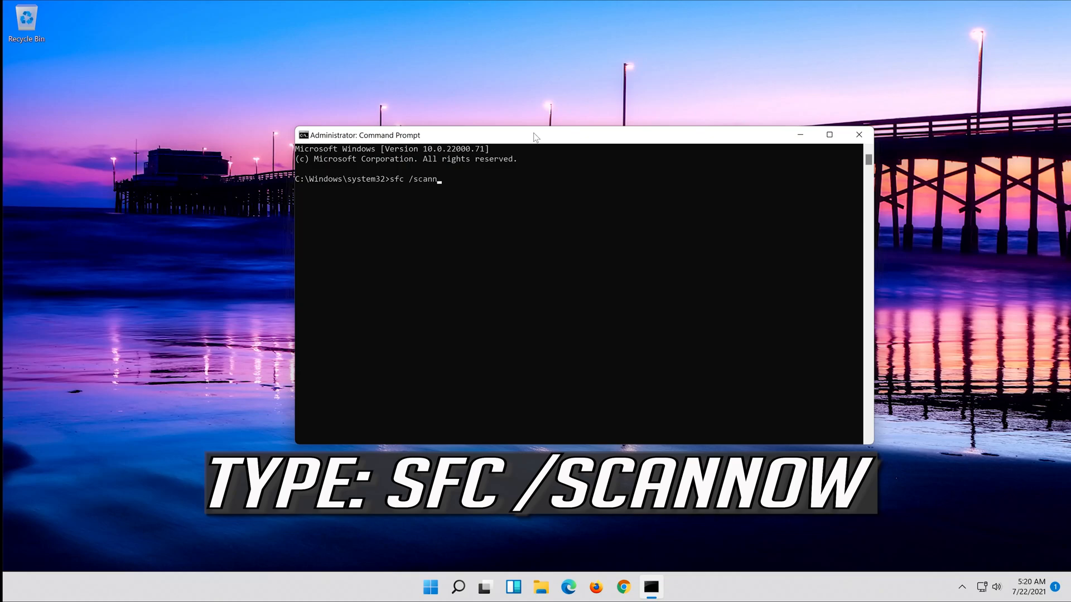
type("ow")
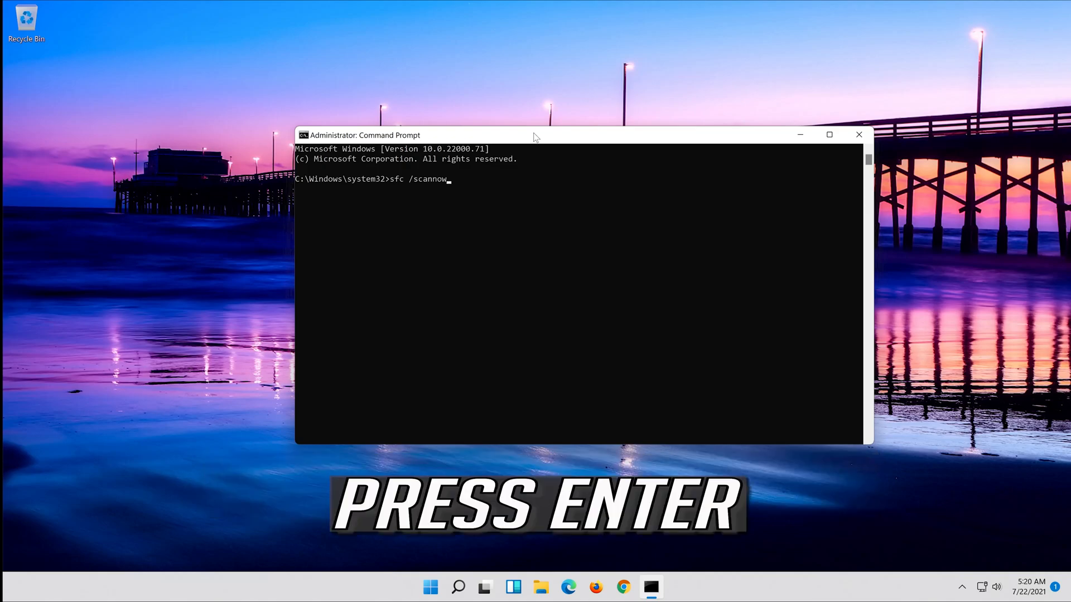
key("Return")
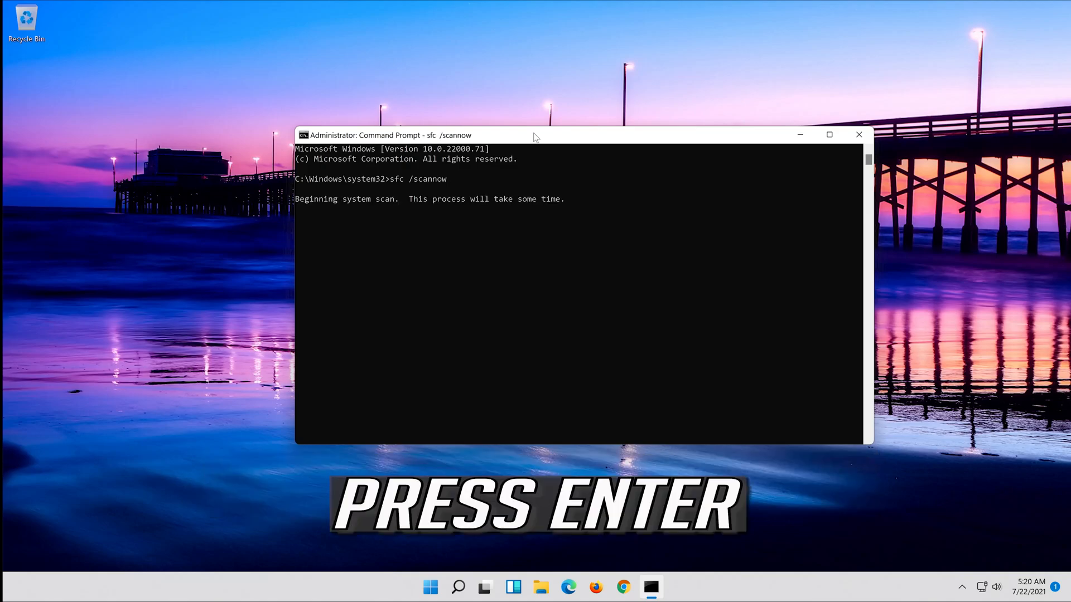